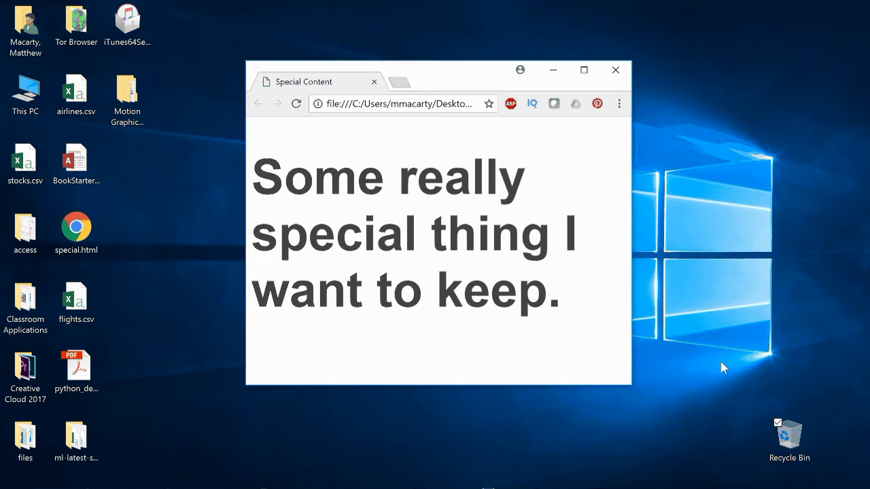
pyautogui.moveTo(417, 456)
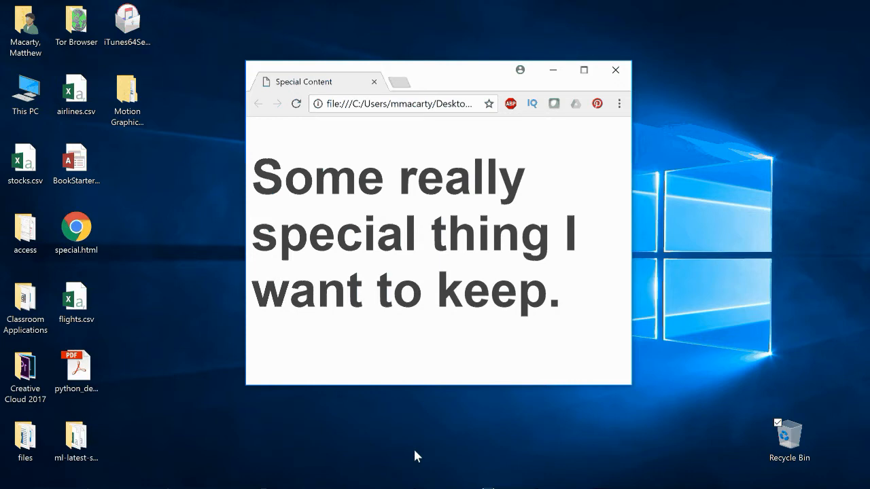
pyautogui.moveTo(257, 464)
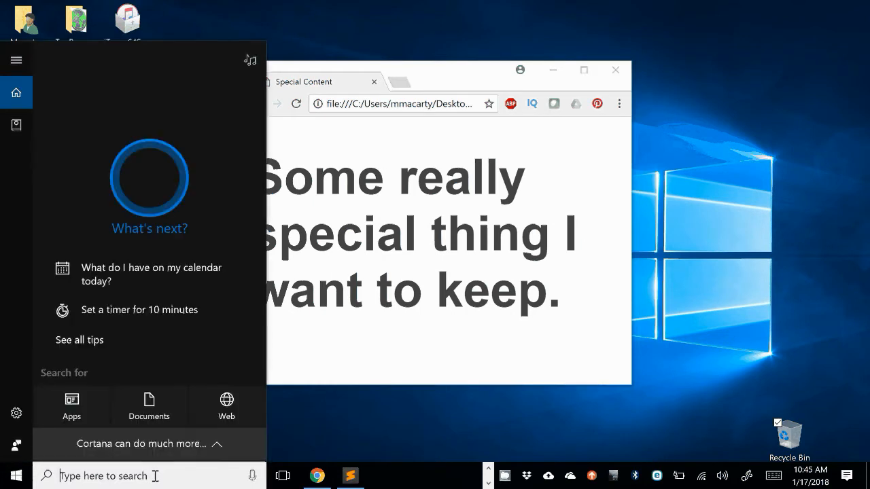
# Find 'sni' in Windows Search and launch the Snipping Tool.
pyautogui.write('sni')
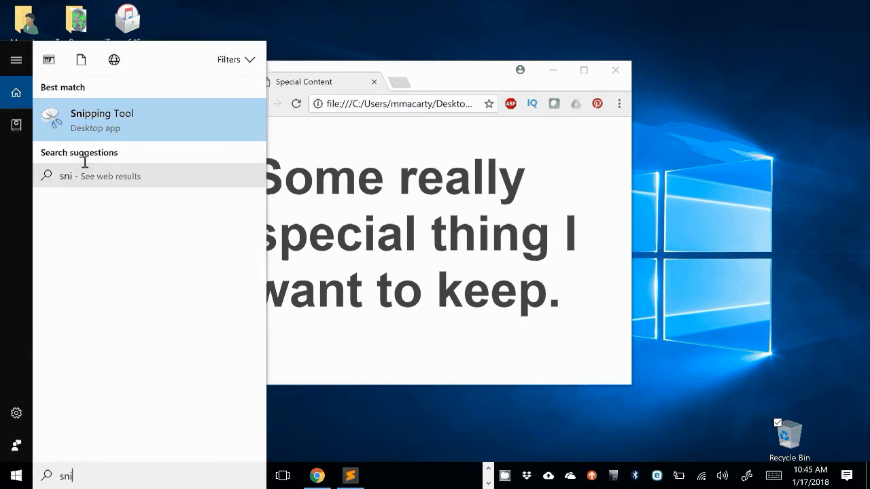
pyautogui.click(102, 119)
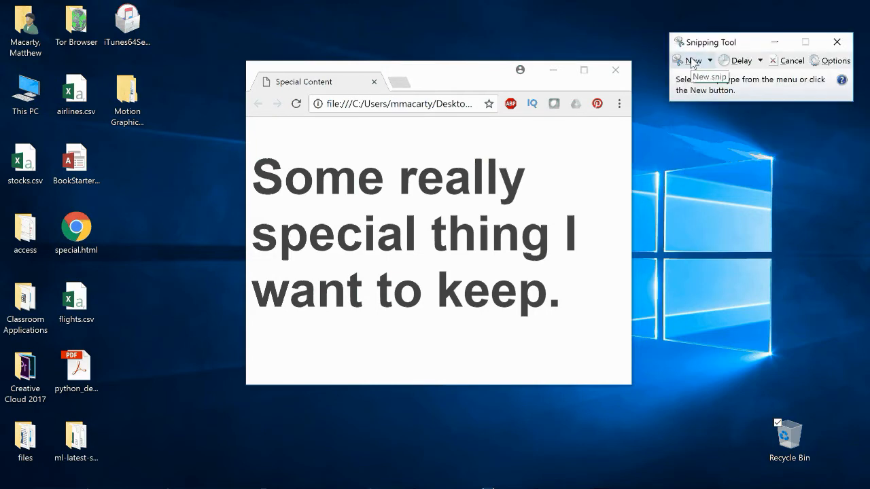
# Snip the page's special sentence, then launch Word 2016 from search.
pyautogui.click(690, 61)
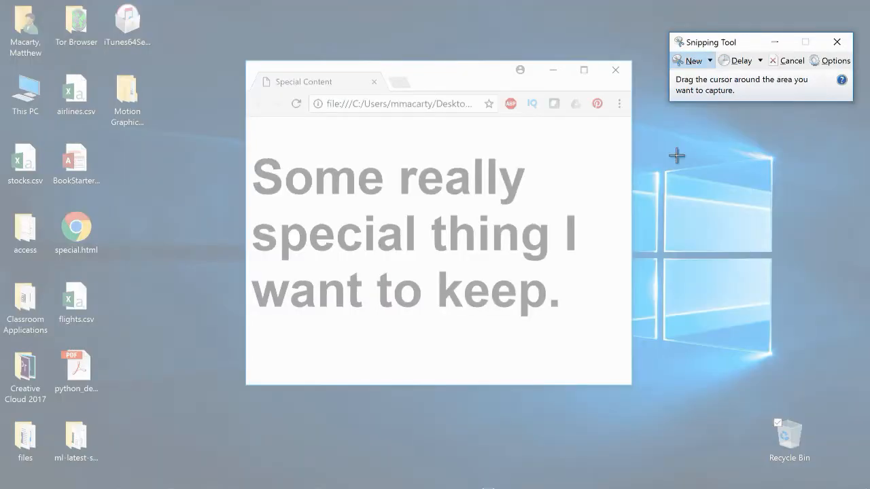
pyautogui.moveTo(275, 146)
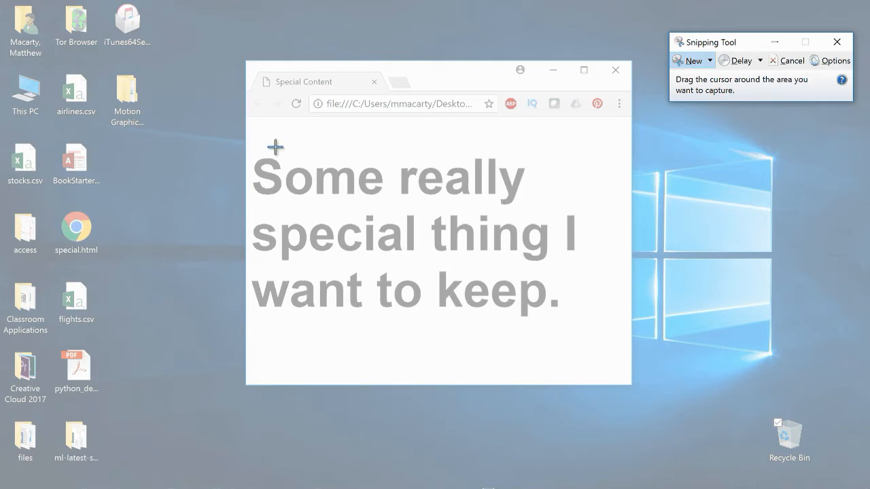
pyautogui.moveTo(246, 148)
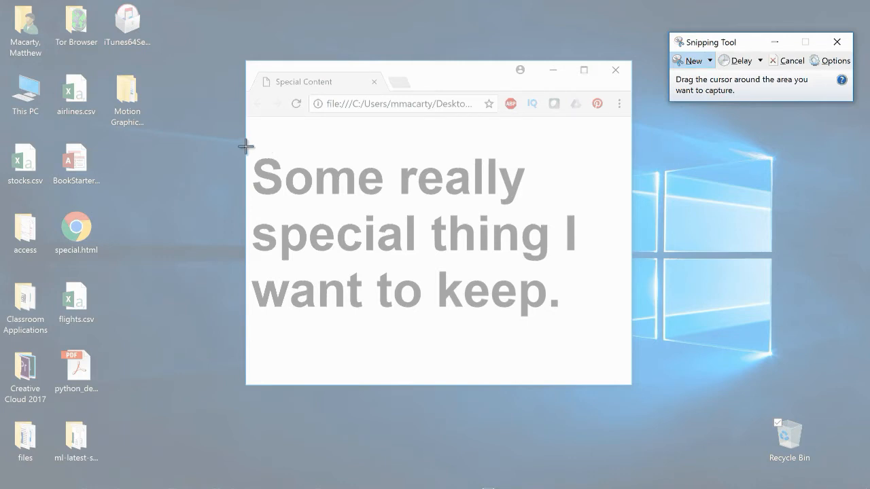
pyautogui.moveTo(246, 148); pyautogui.dragTo(355, 167)
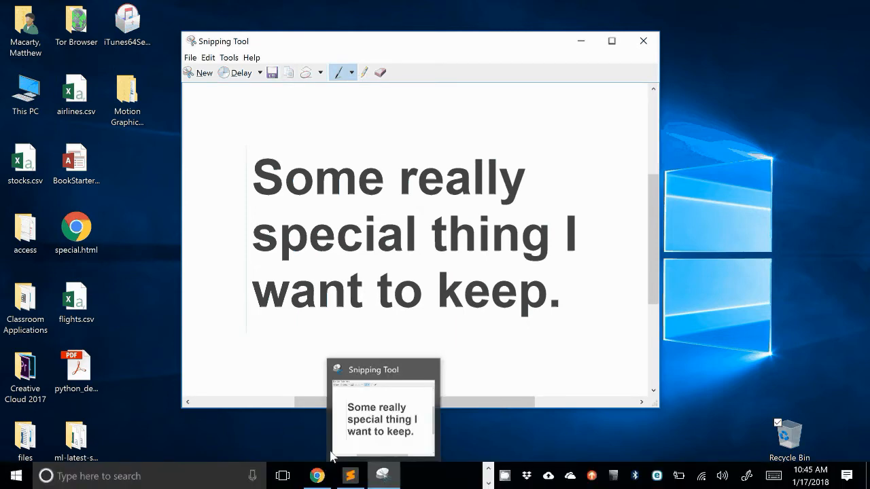
pyautogui.write('wo')
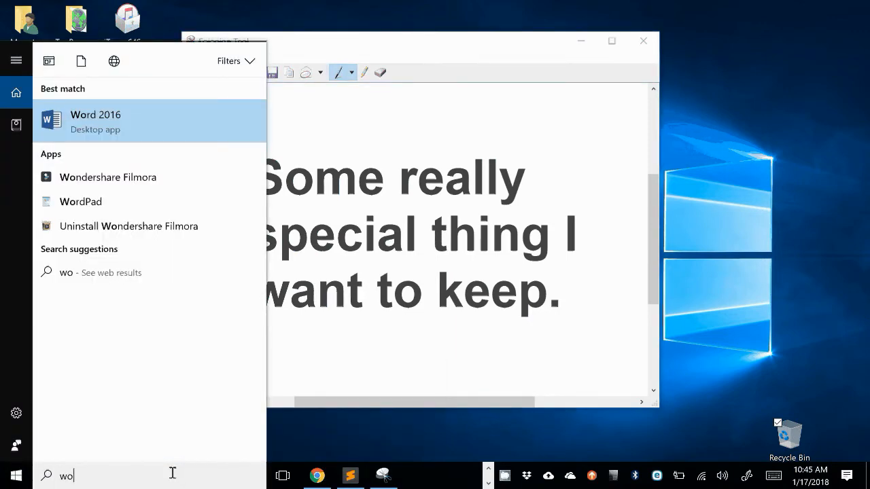
pyautogui.click(95, 121)
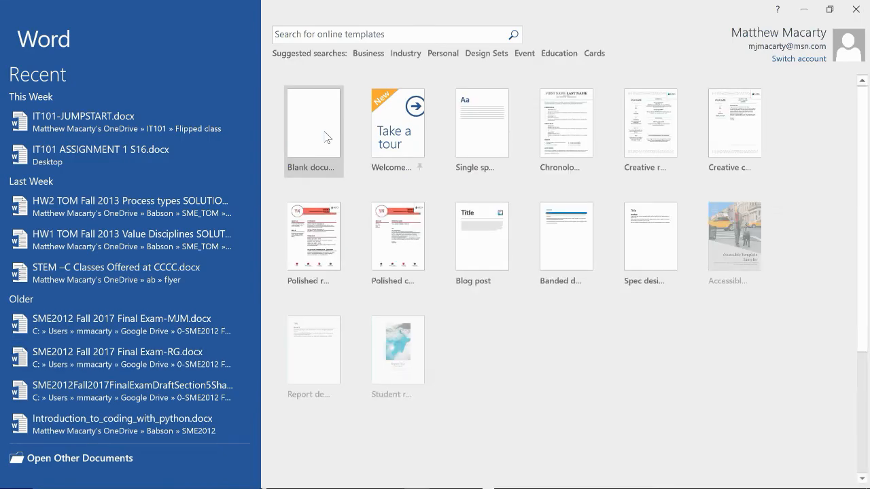
# Create a blank document holding 'Some really special thing I want to keep.'.
pyautogui.click(313, 123)
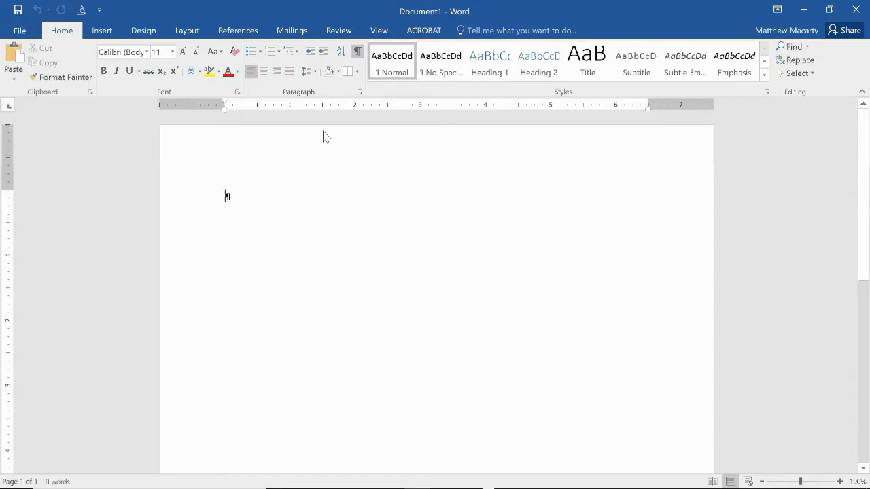
pyautogui.write('Some really special thing I want to keep.')
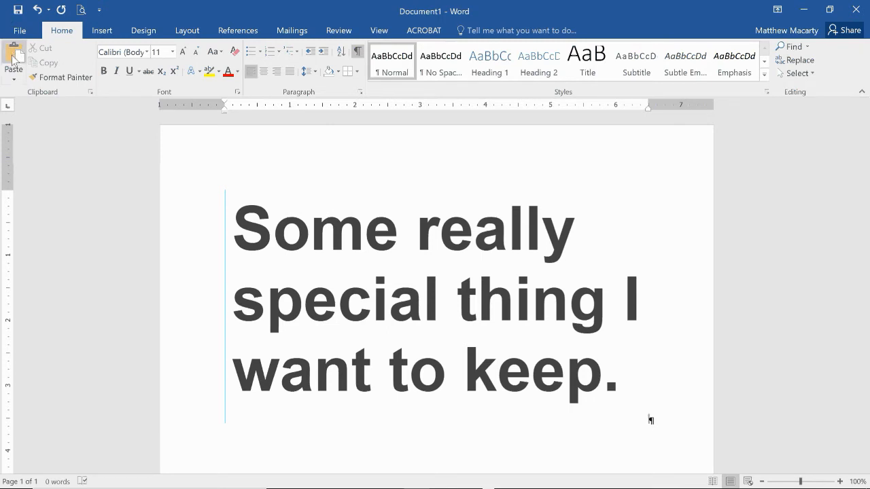
pyautogui.moveTo(14, 61)
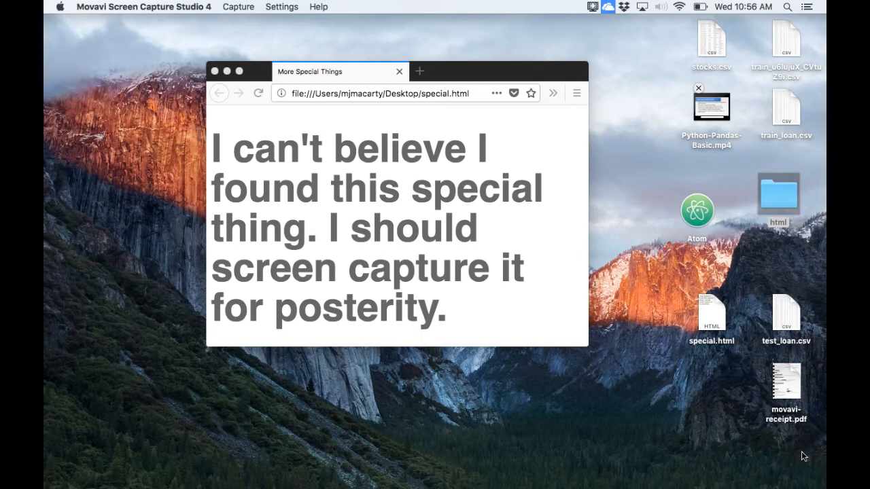
pyautogui.moveTo(799, 104)
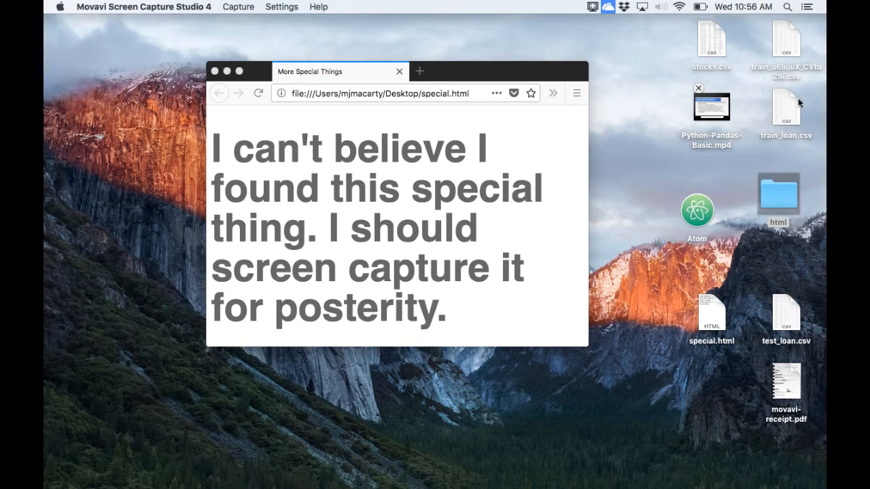
pyautogui.moveTo(789, 11)
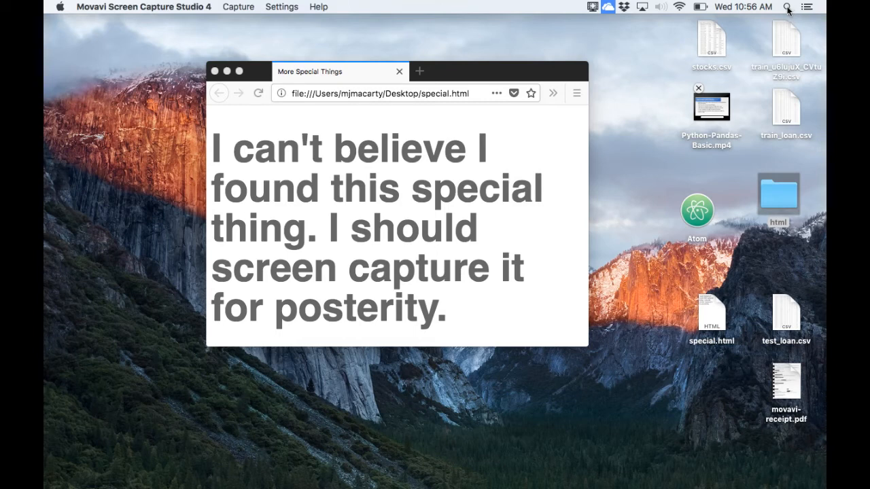
# Launch Grab by searching 'grab' in Spotlight.
pyautogui.click(787, 7)
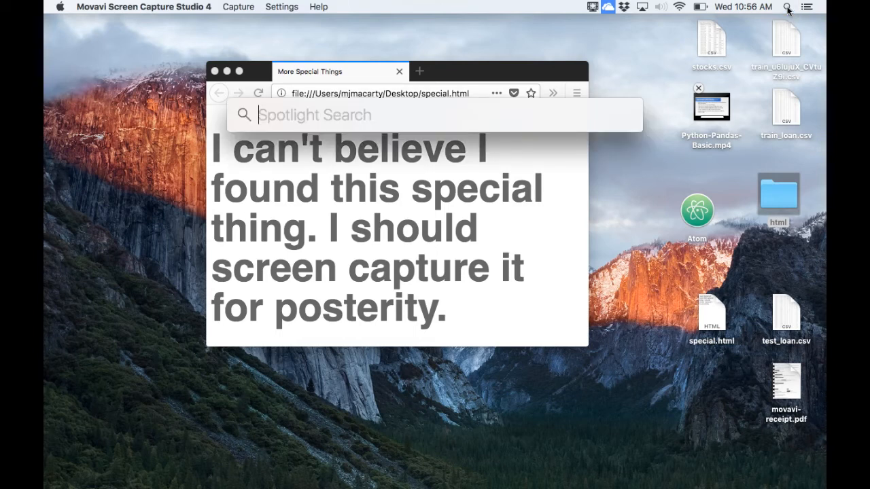
pyautogui.write('grab')
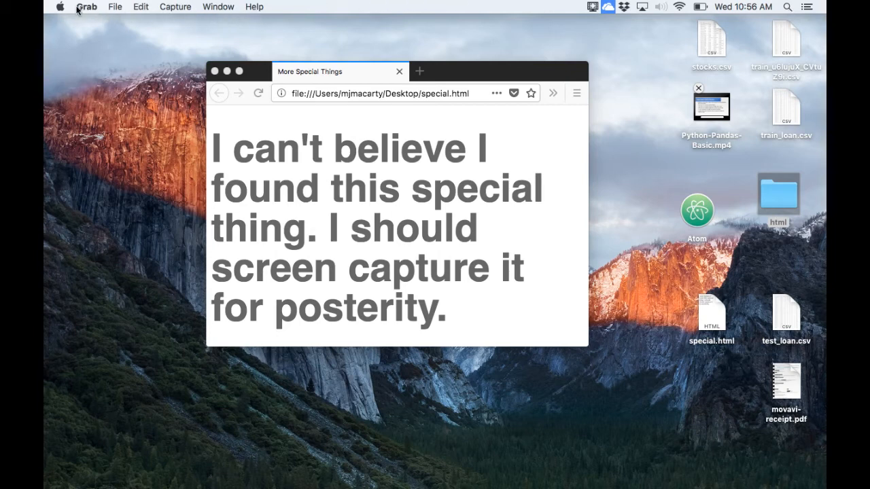
# Capture a selection of the page's sentence with Grab, ready to copy.
pyautogui.click(175, 6)
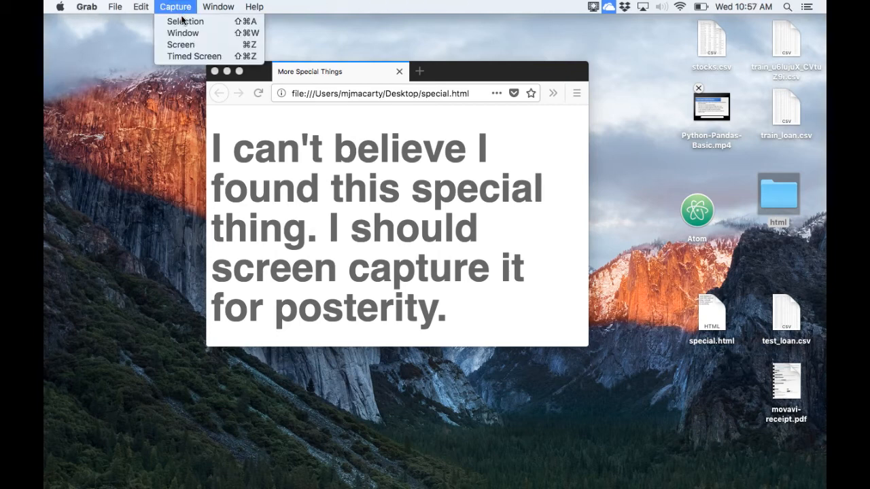
pyautogui.moveTo(184, 21)
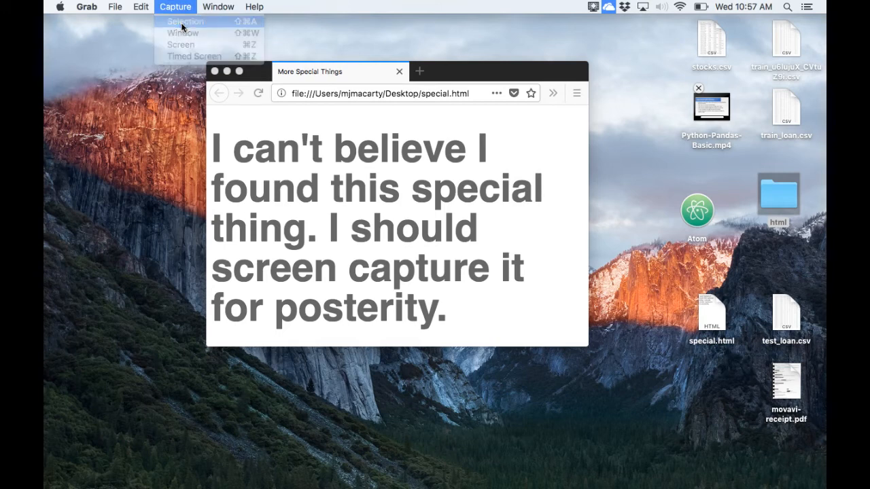
pyautogui.click(188, 20)
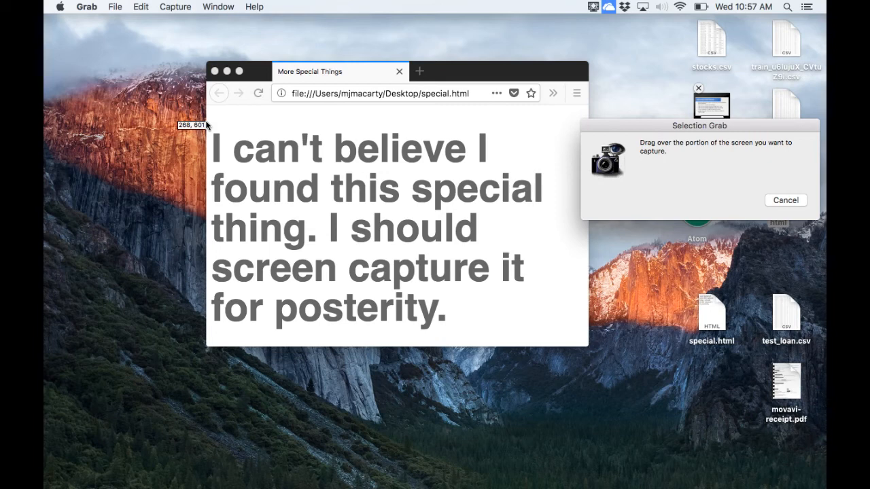
pyautogui.moveTo(209, 125); pyautogui.dragTo(447, 254)
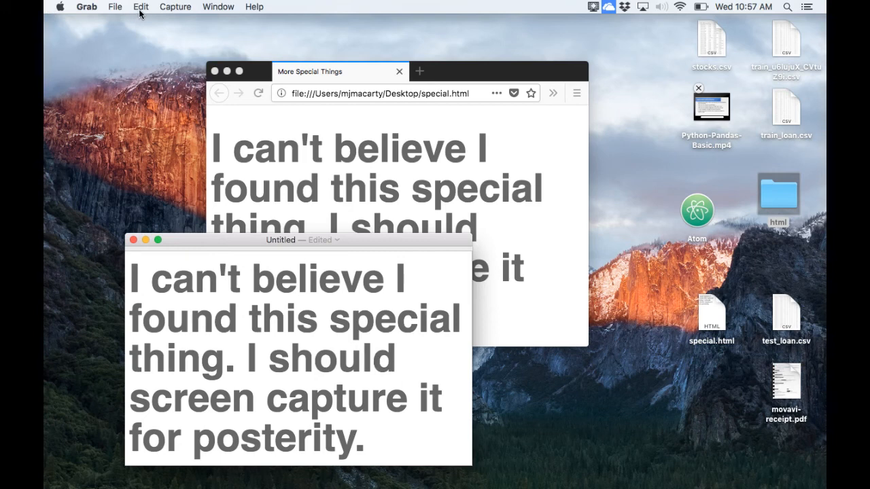
pyautogui.click(141, 7)
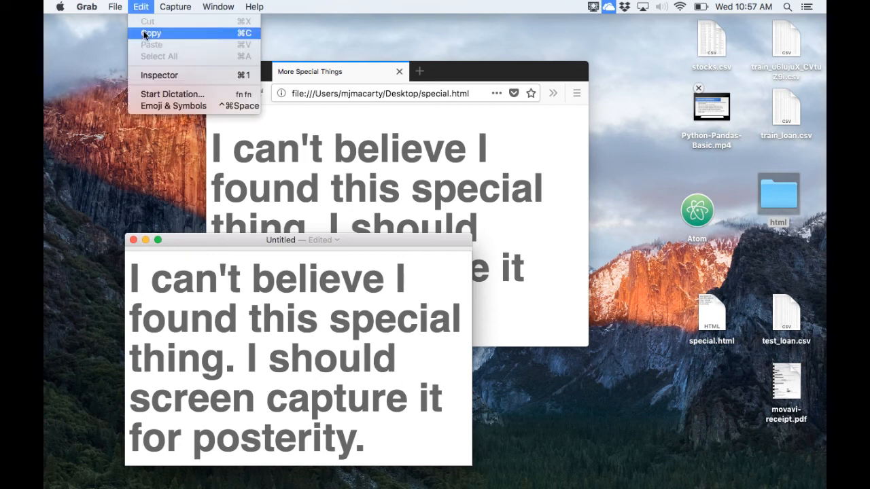